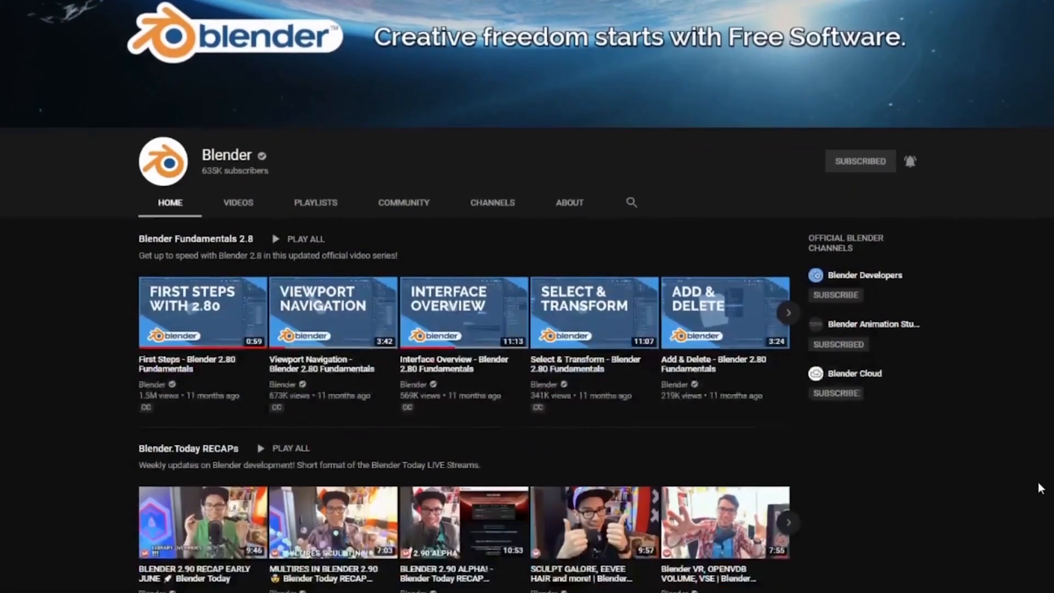
Step: Toggle past-frame onion-skin ghosts and set the onion skinning method to Inbetweening
scroll(down, 3)
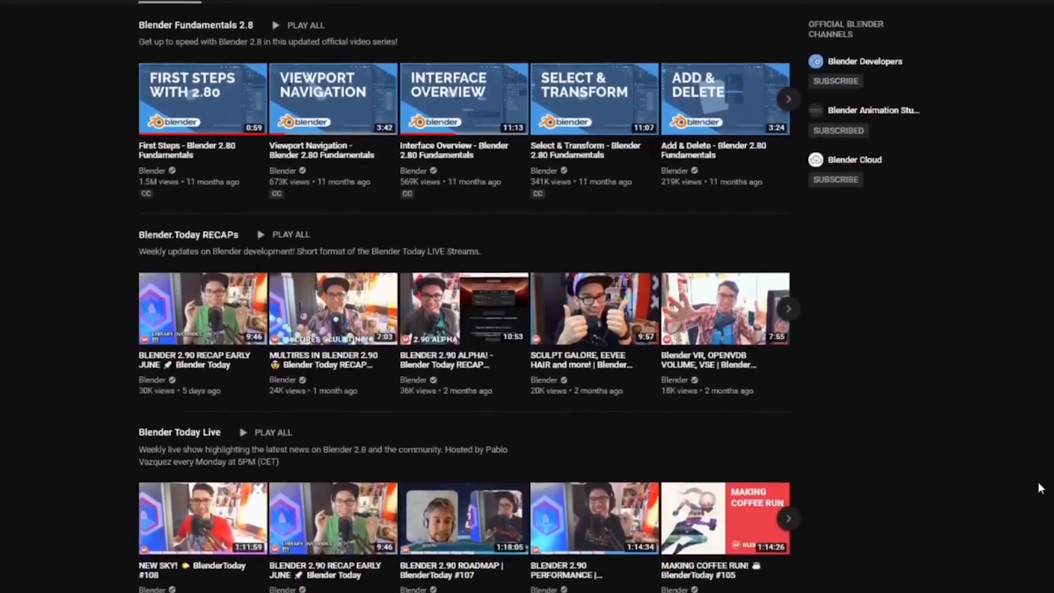
scroll(up, 3)
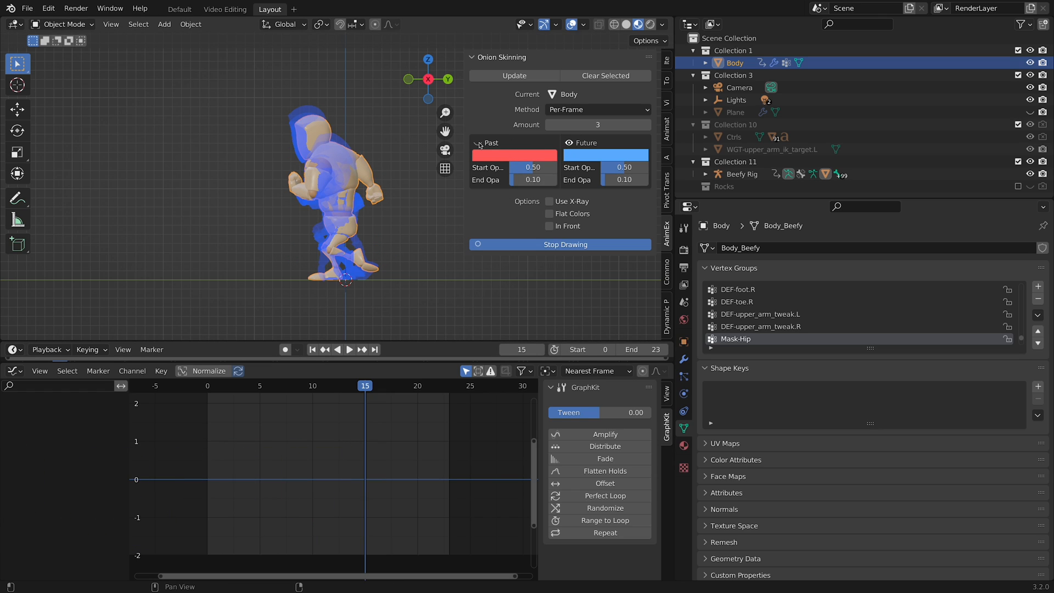
click(549, 125)
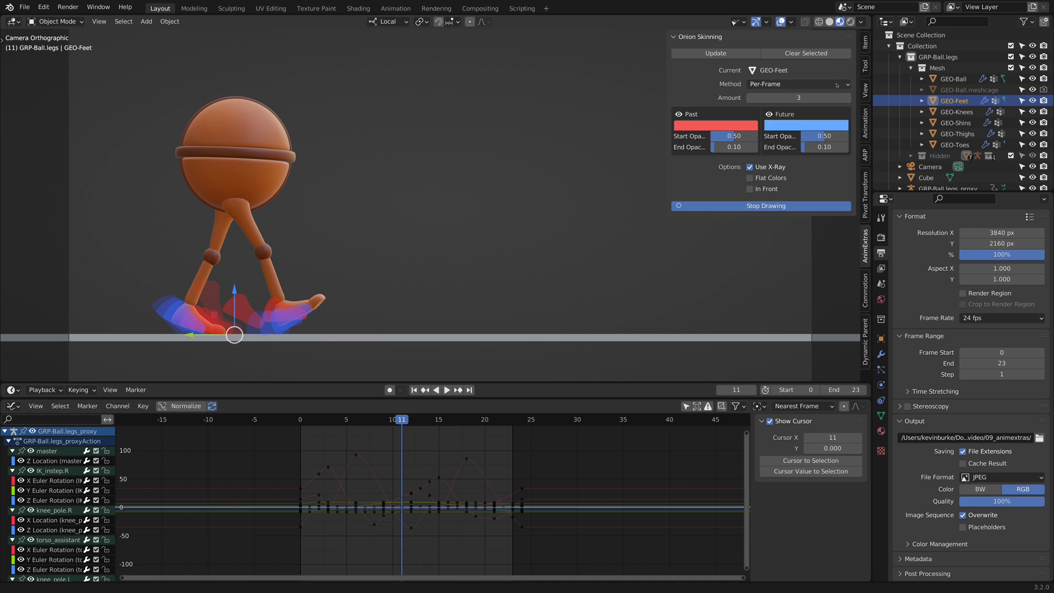
click(798, 84)
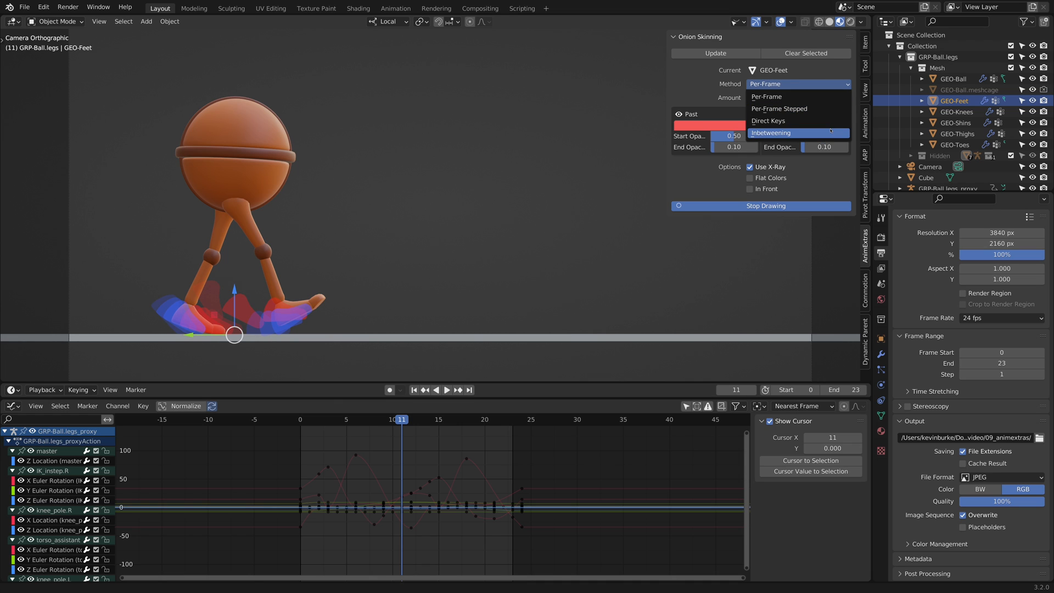
click(766, 96)
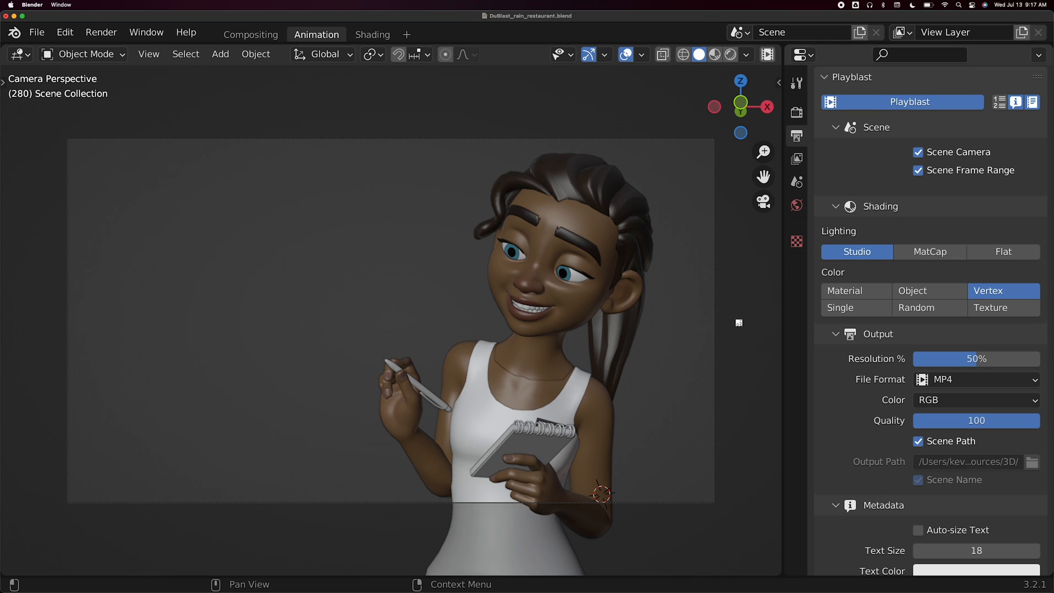
Step: Run the Playblast preview of the character shot at 50% resolution in MP4
click(902, 102)
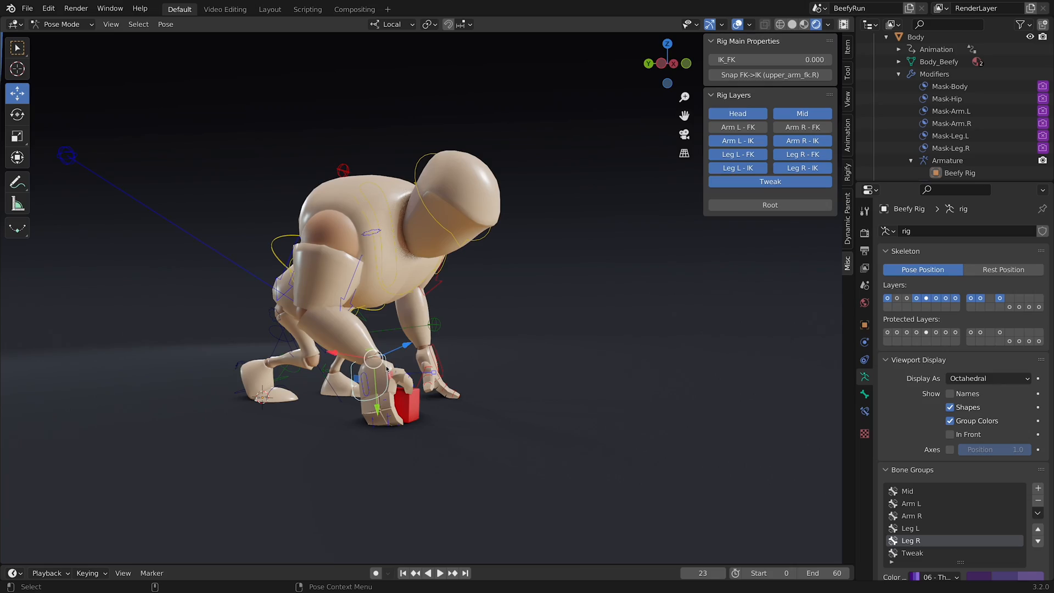
Step: Switch to Object Mode and create a dynamic parent for the red cube
click(60, 24)
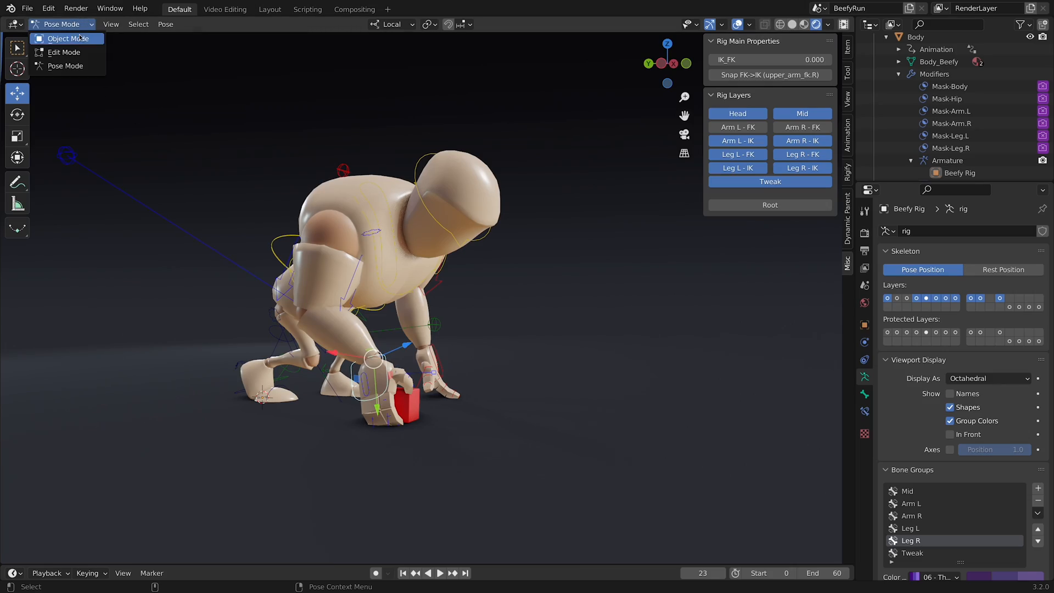
click(66, 38)
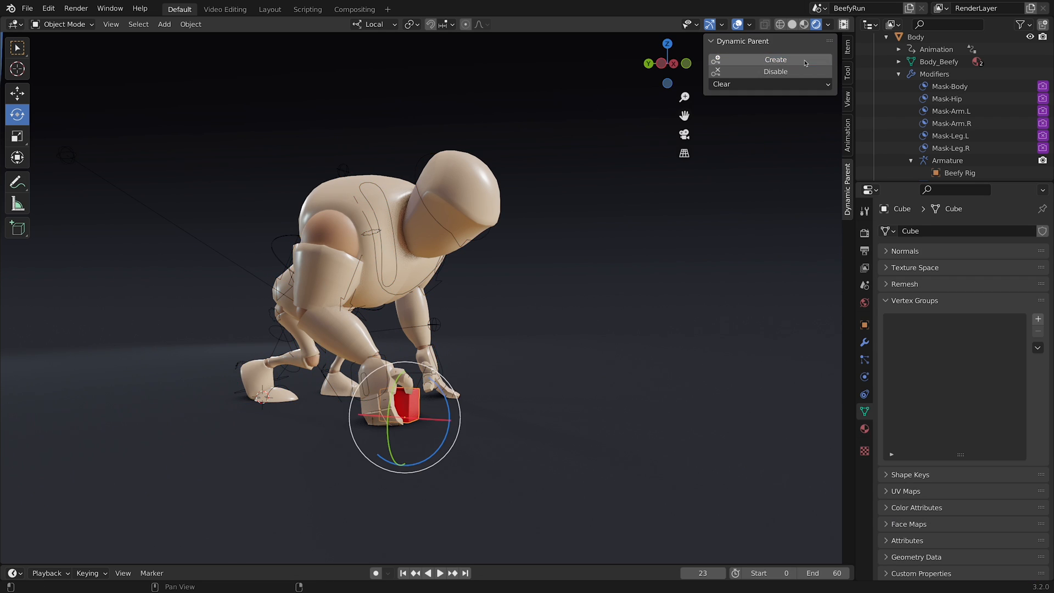
click(442, 573)
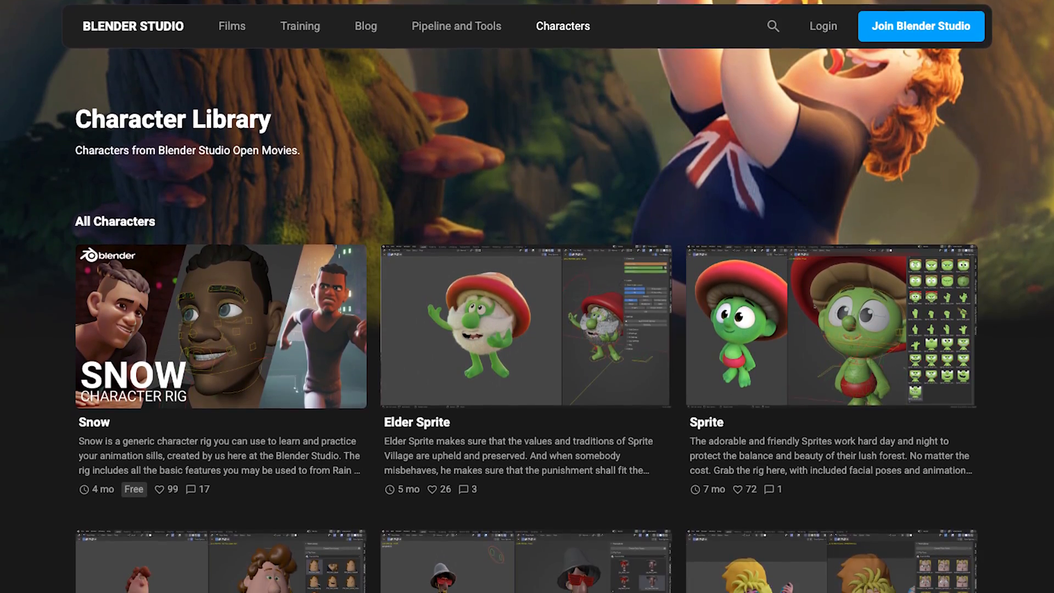
Step: Open the studio.blender.org Characters page and display the rig's bones as B-Bones
click(456, 26)
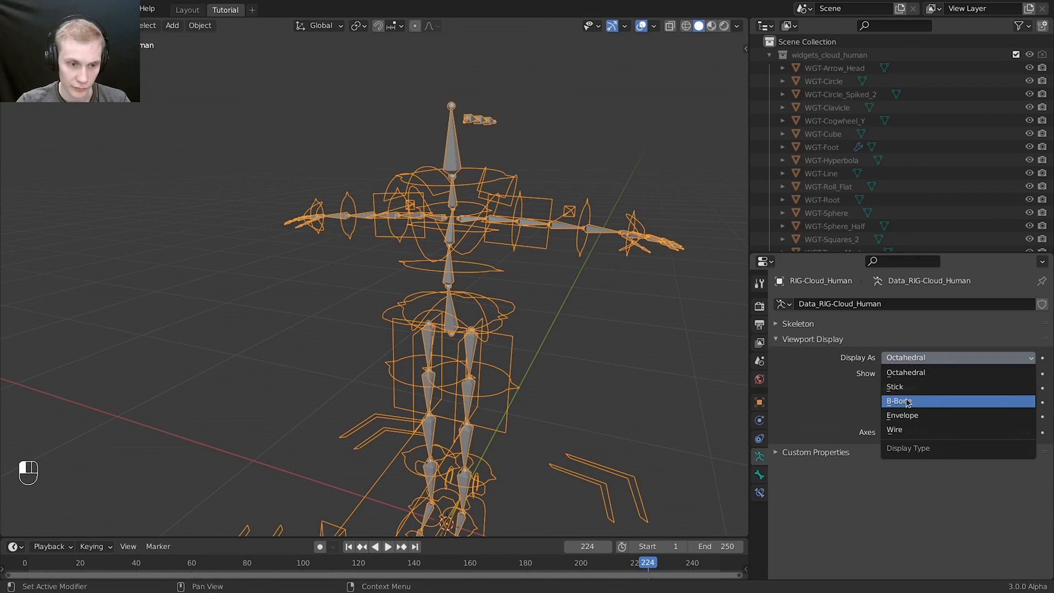
click(898, 400)
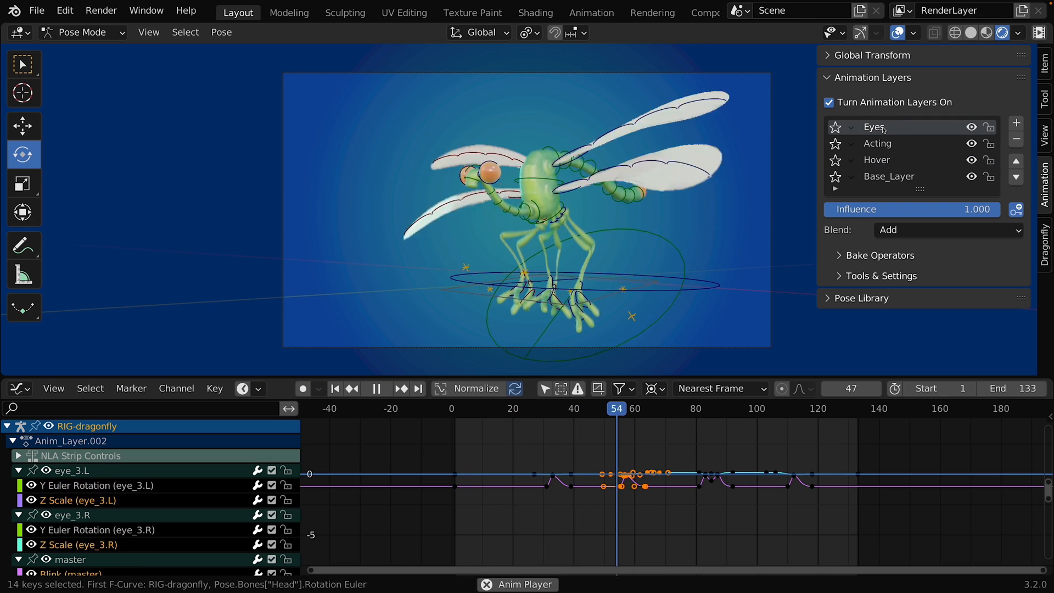
Step: Select the dragonfly's Eyes layer in the Animation Layers panel
click(877, 143)
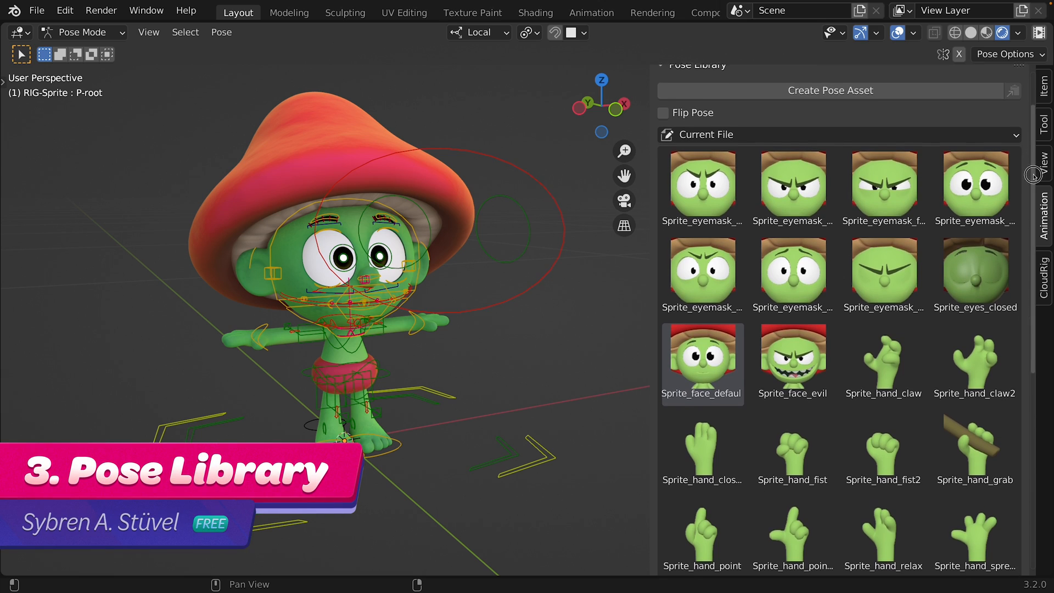
Step: Apply face_scared2 and another facial expression pose to the girl
scroll(down, 3)
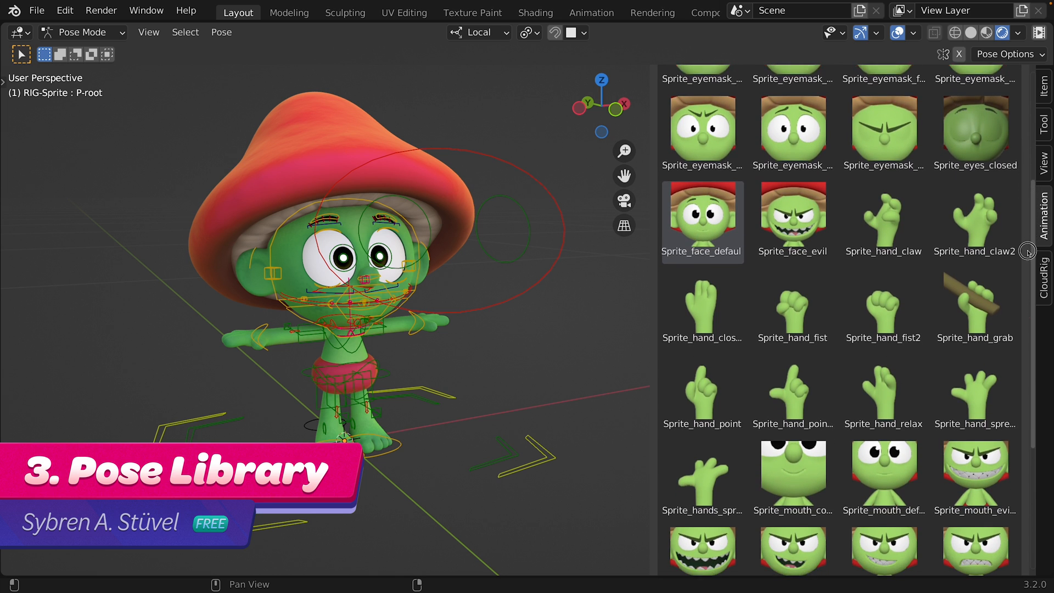
scroll(down, 3)
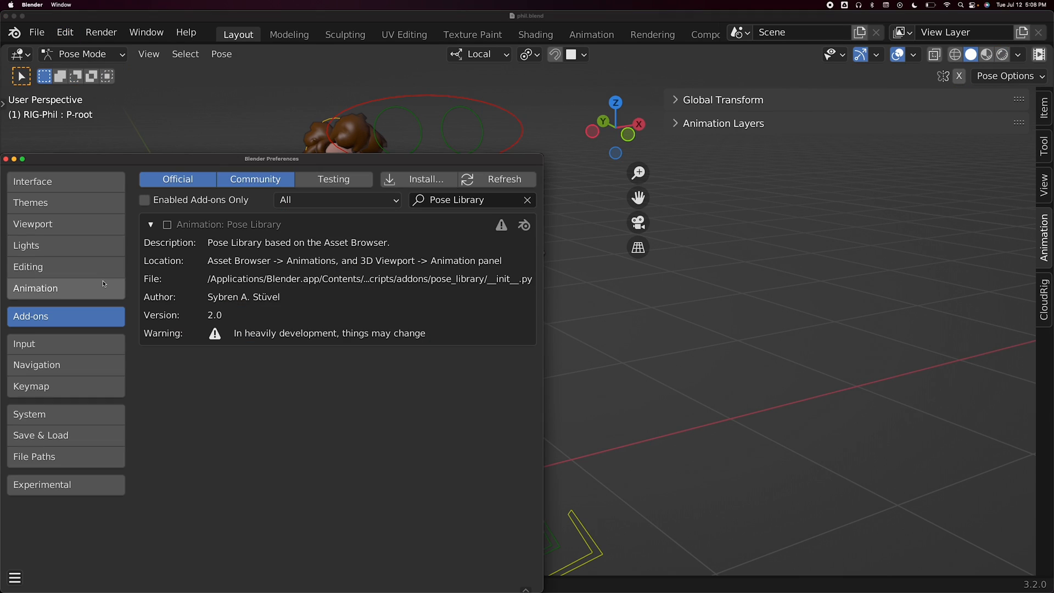
click(166, 225)
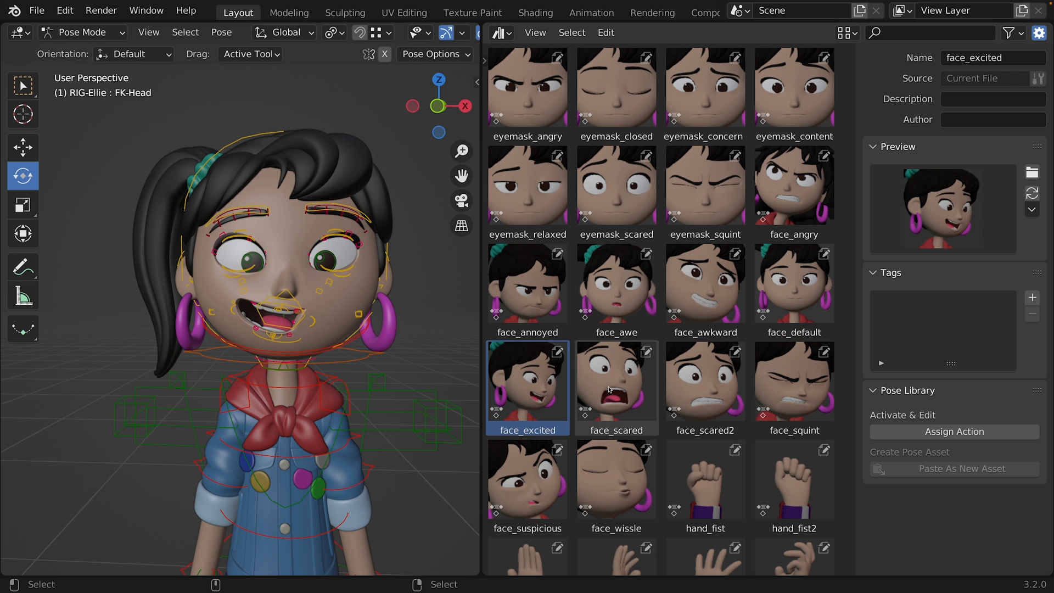
click(702, 387)
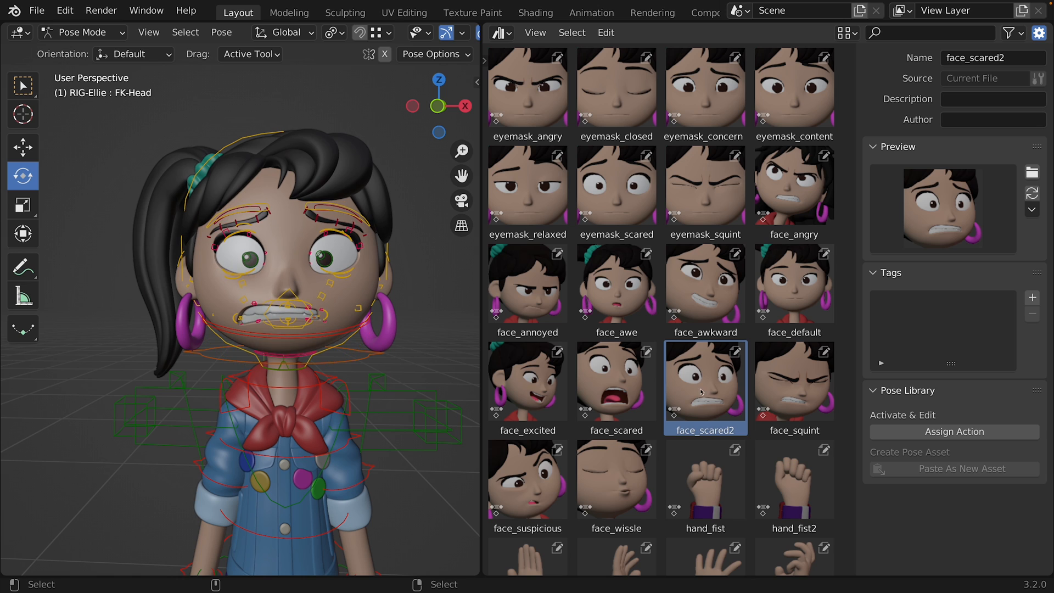
click(527, 484)
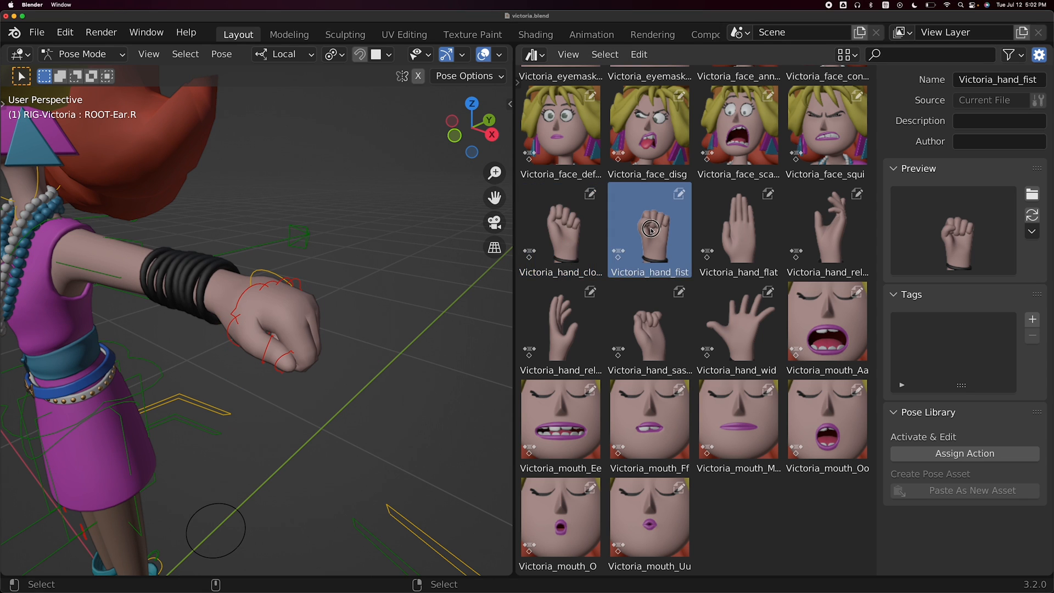
Step: Apply relaxed hand poses and the phon_EE mouth shape
click(806, 221)
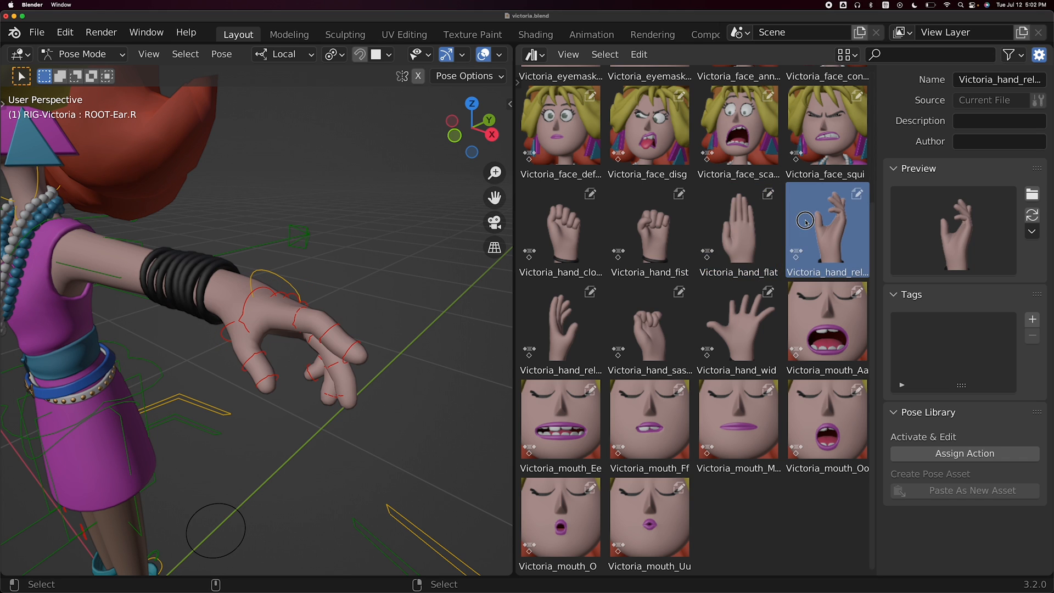
click(649, 326)
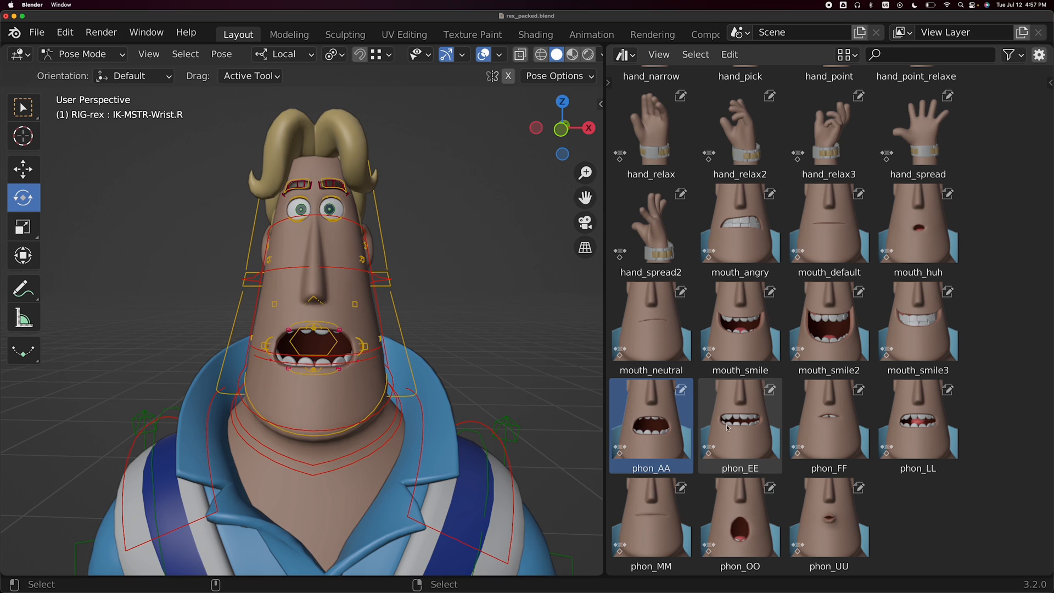
click(829, 425)
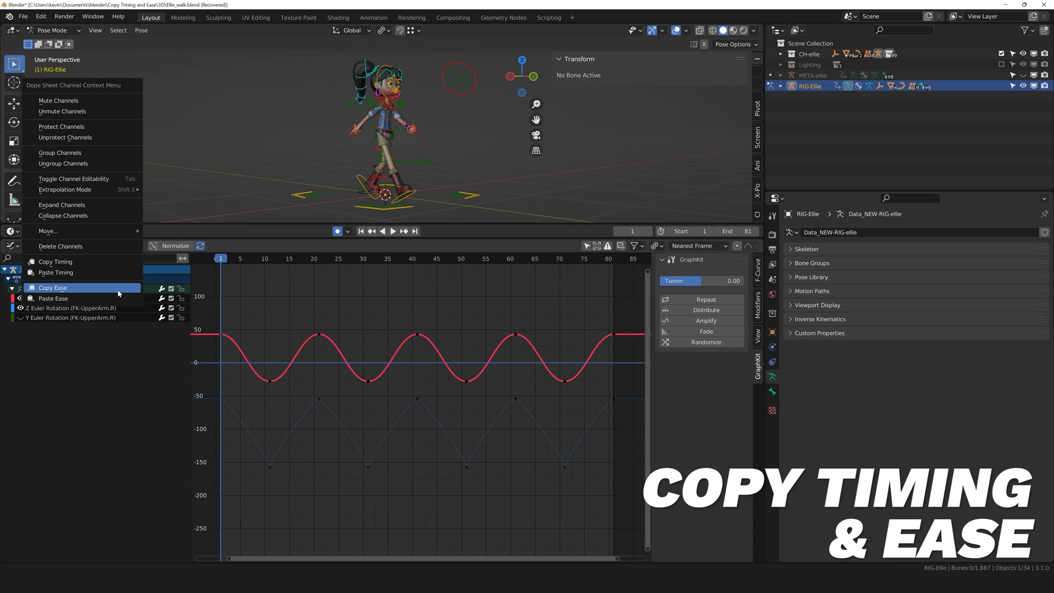
Step: Choose Copy Ease on the upper-arm rotation channel in the Graph Editor
click(53, 299)
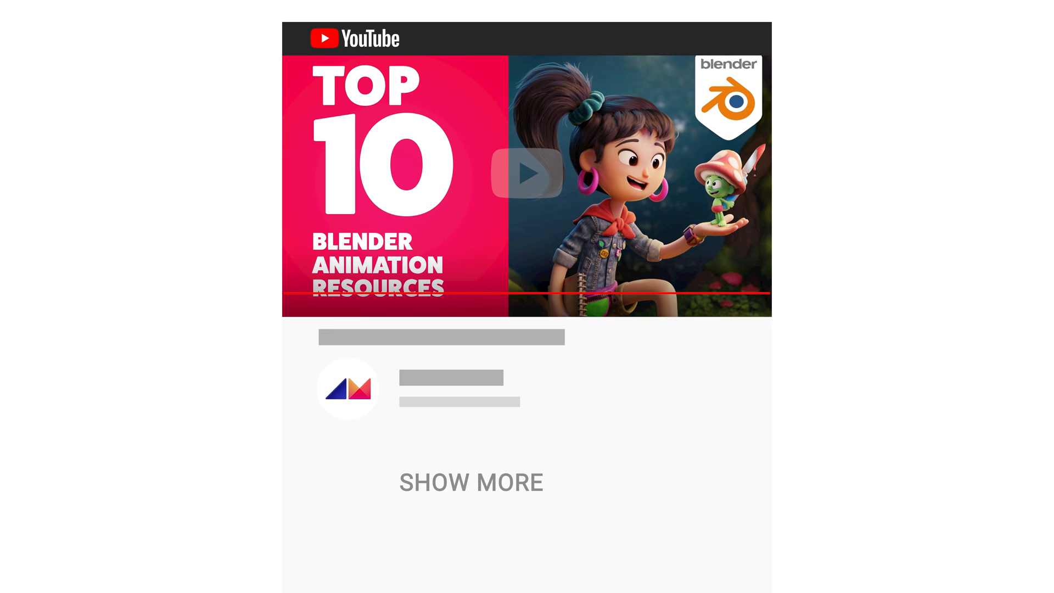
Step: Expand the YouTube description to show the numbered resource links
click(471, 482)
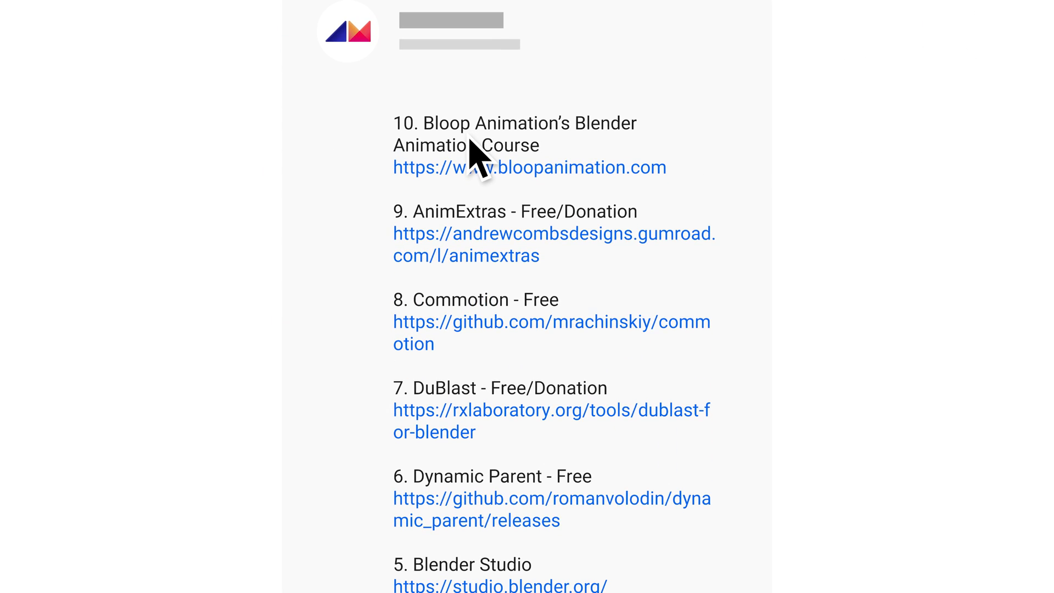
mouse_move(677, 519)
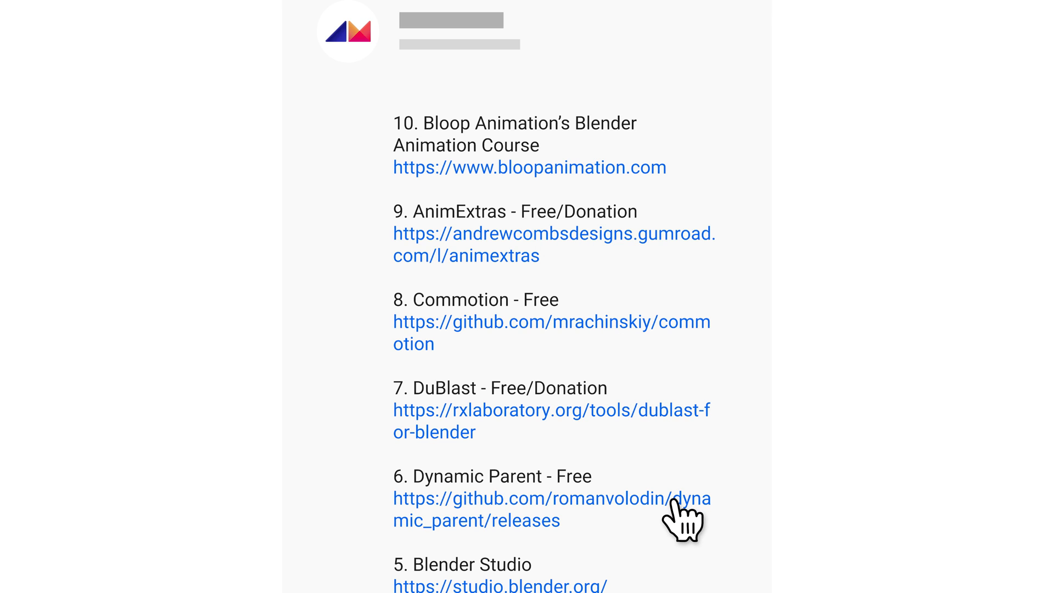